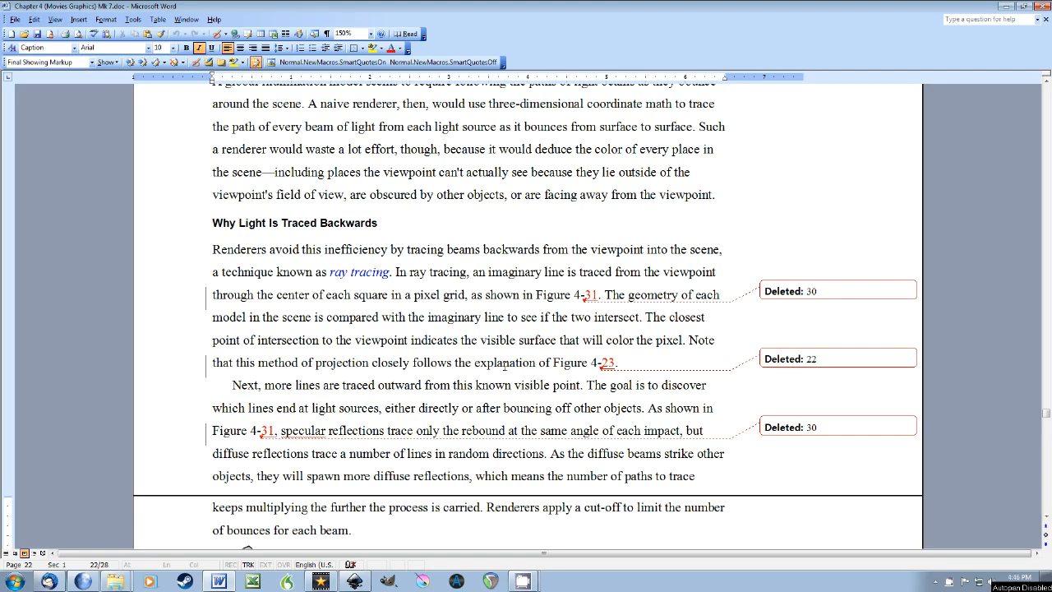
- Begin a new Sub named CorrectFigureNumbers on the line after the SmartQuotesOff End Sub
drag(478, 363, 612, 362)
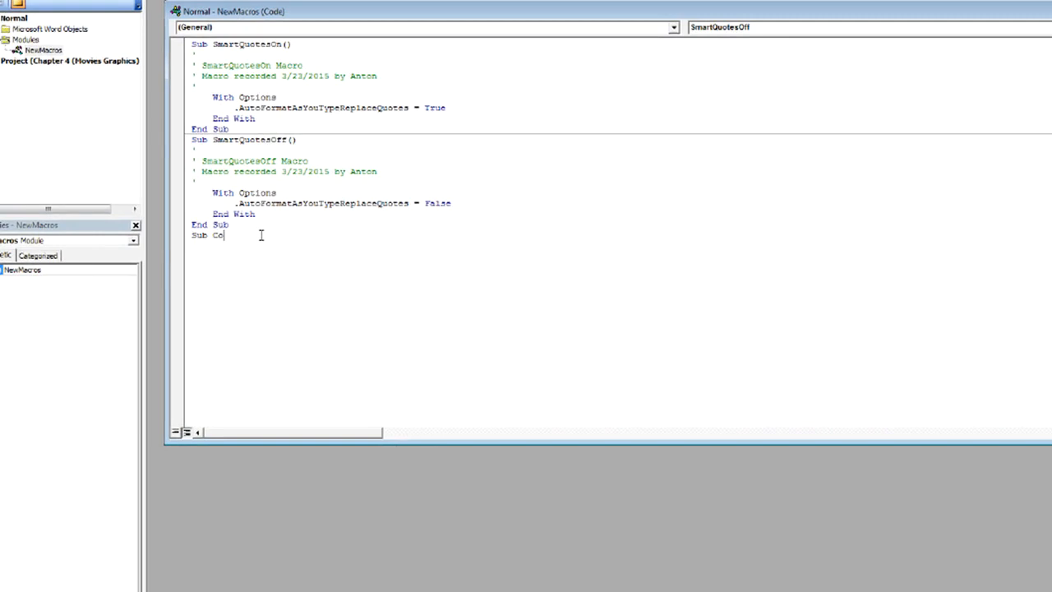
text(rrectFigureNu)
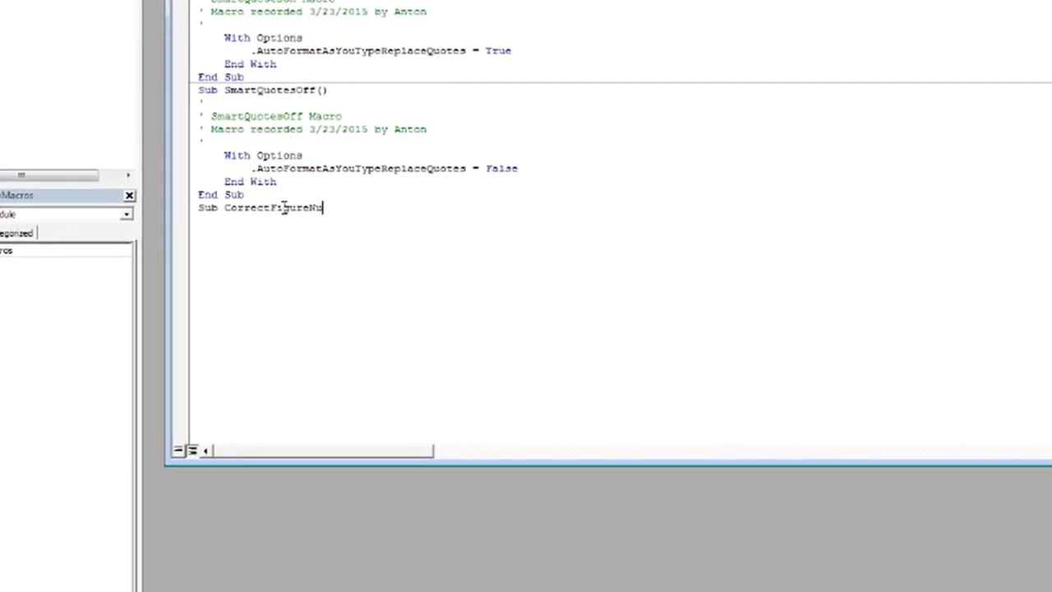